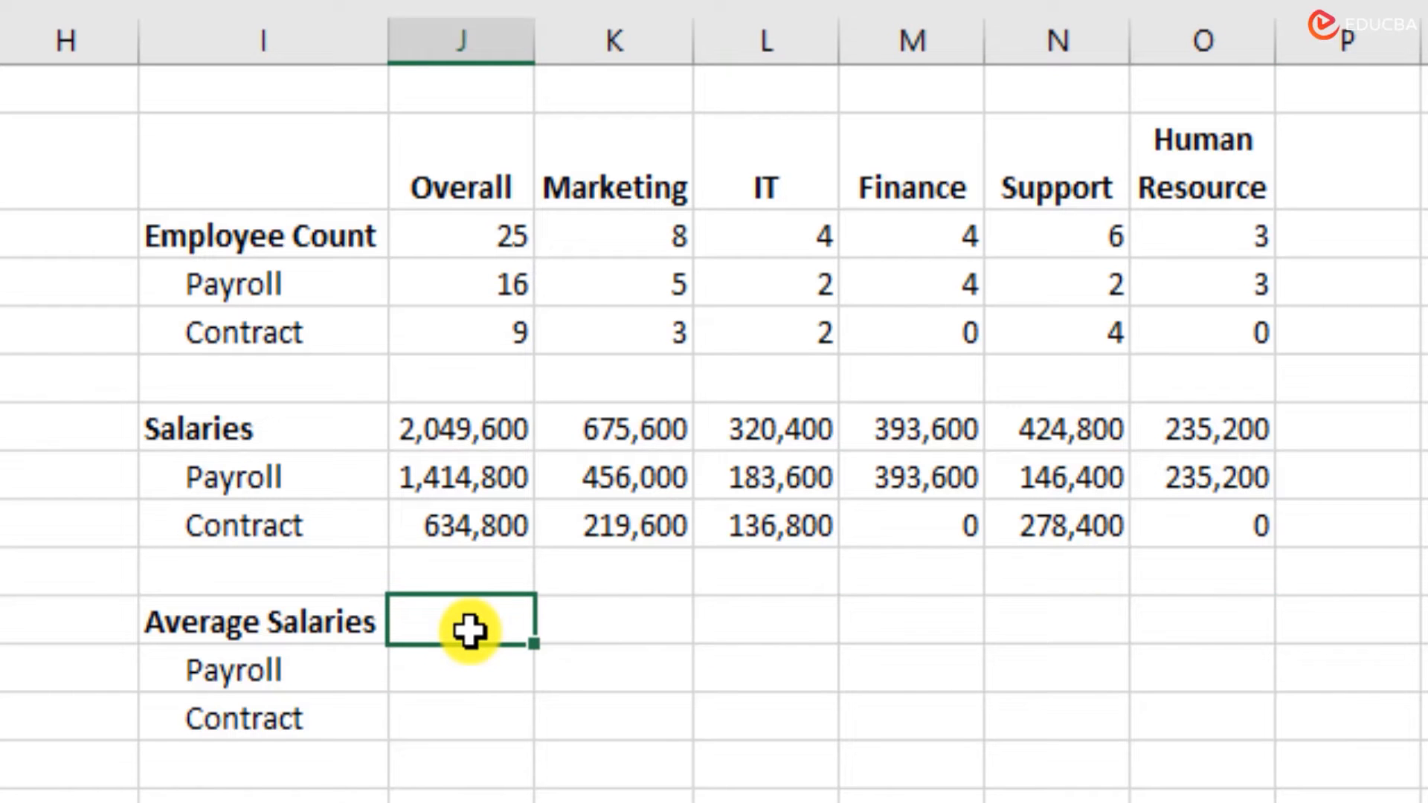
Start an =AVERAGE( formula in cell J11 for the overall average salary.
{"action": "type", "text": "="}
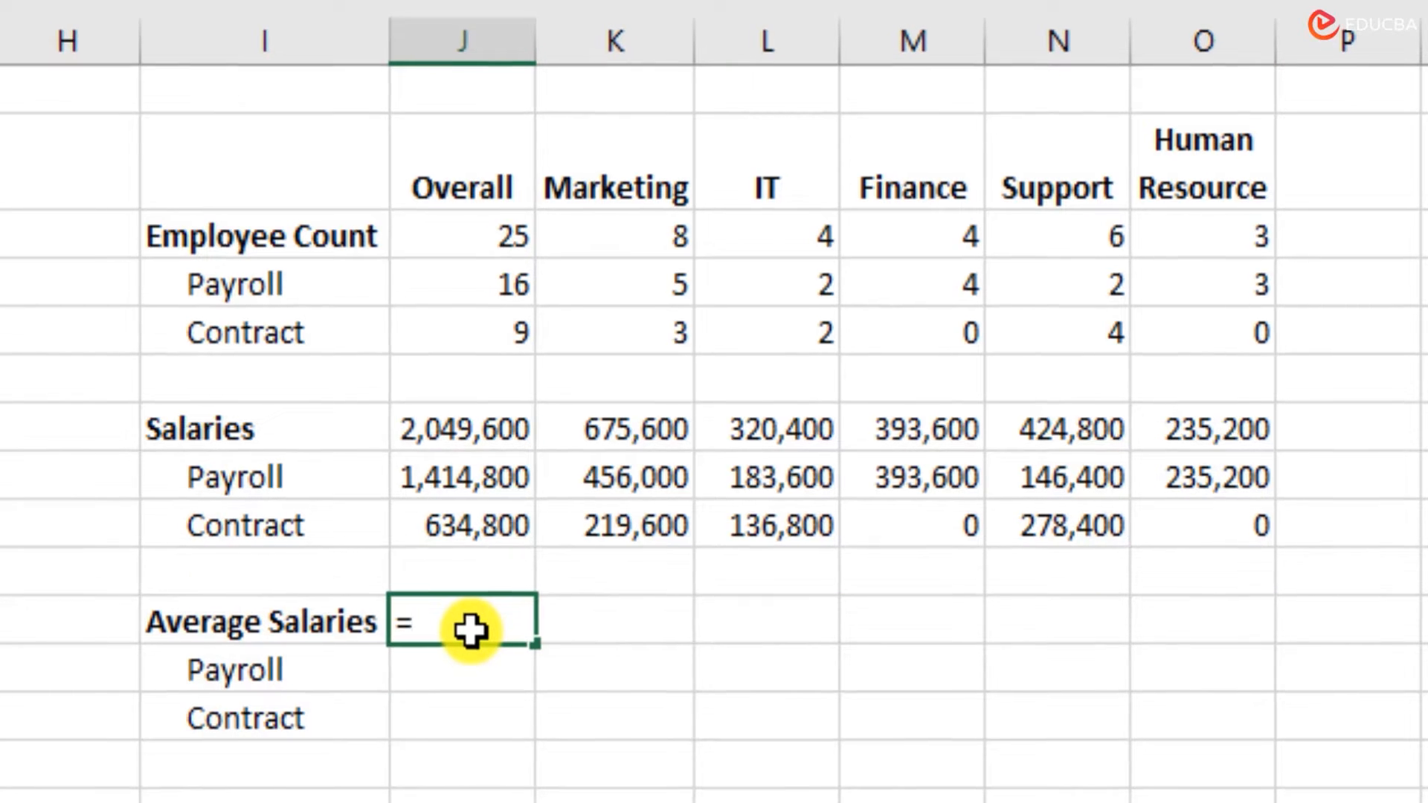
{"action": "type", "text": "AVERAGE("}
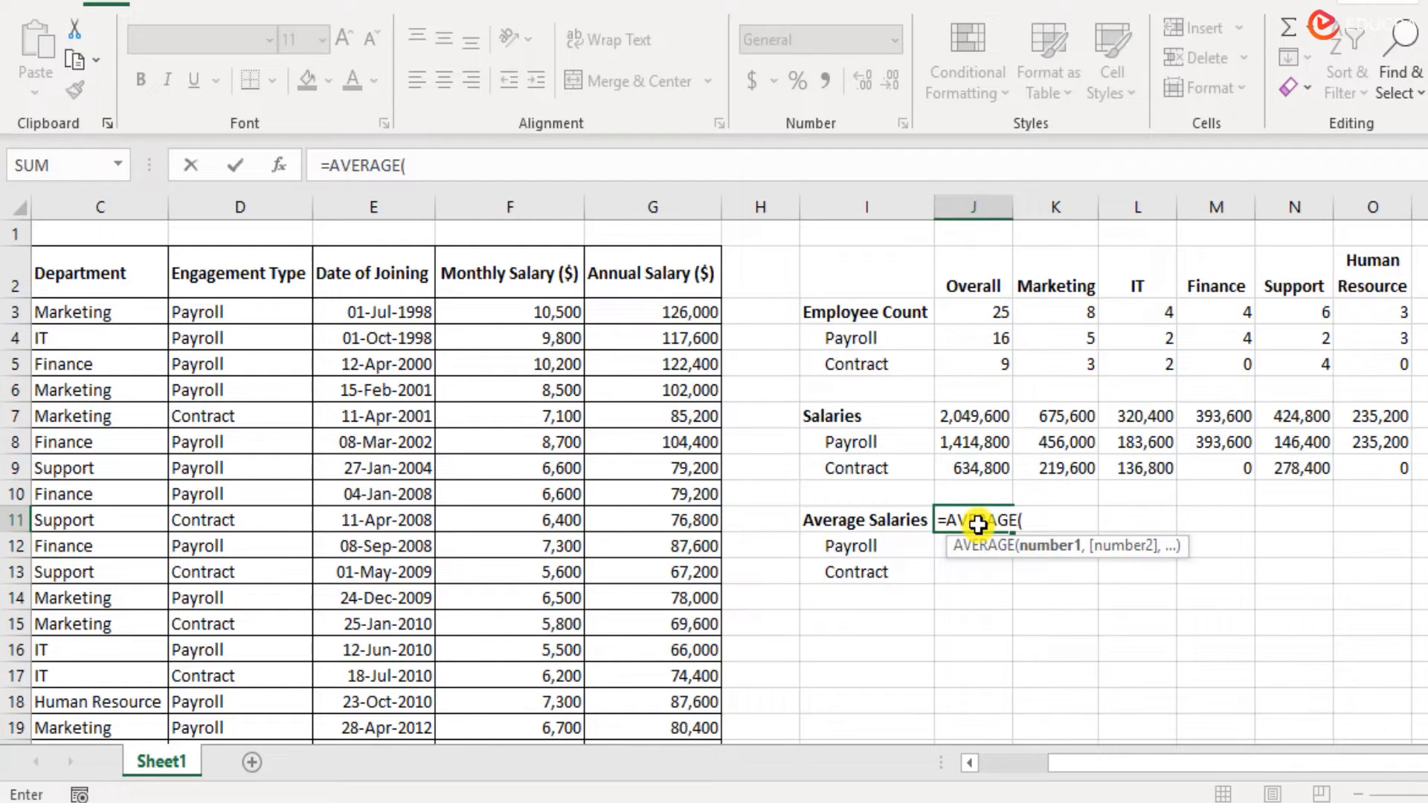
{"action": "mouse_move", "coordinate": [997, 511]}
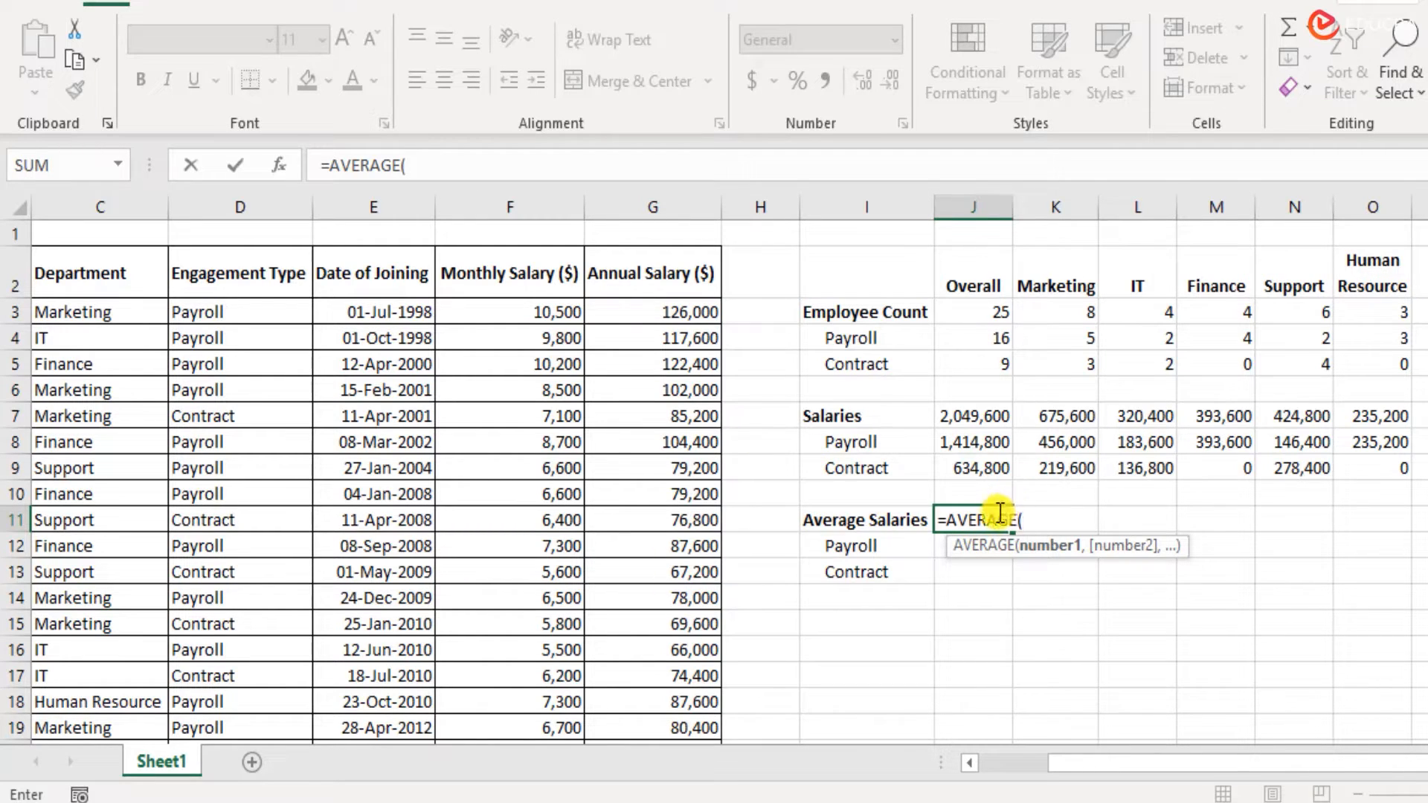
{"action": "mouse_move", "coordinate": [628, 307]}
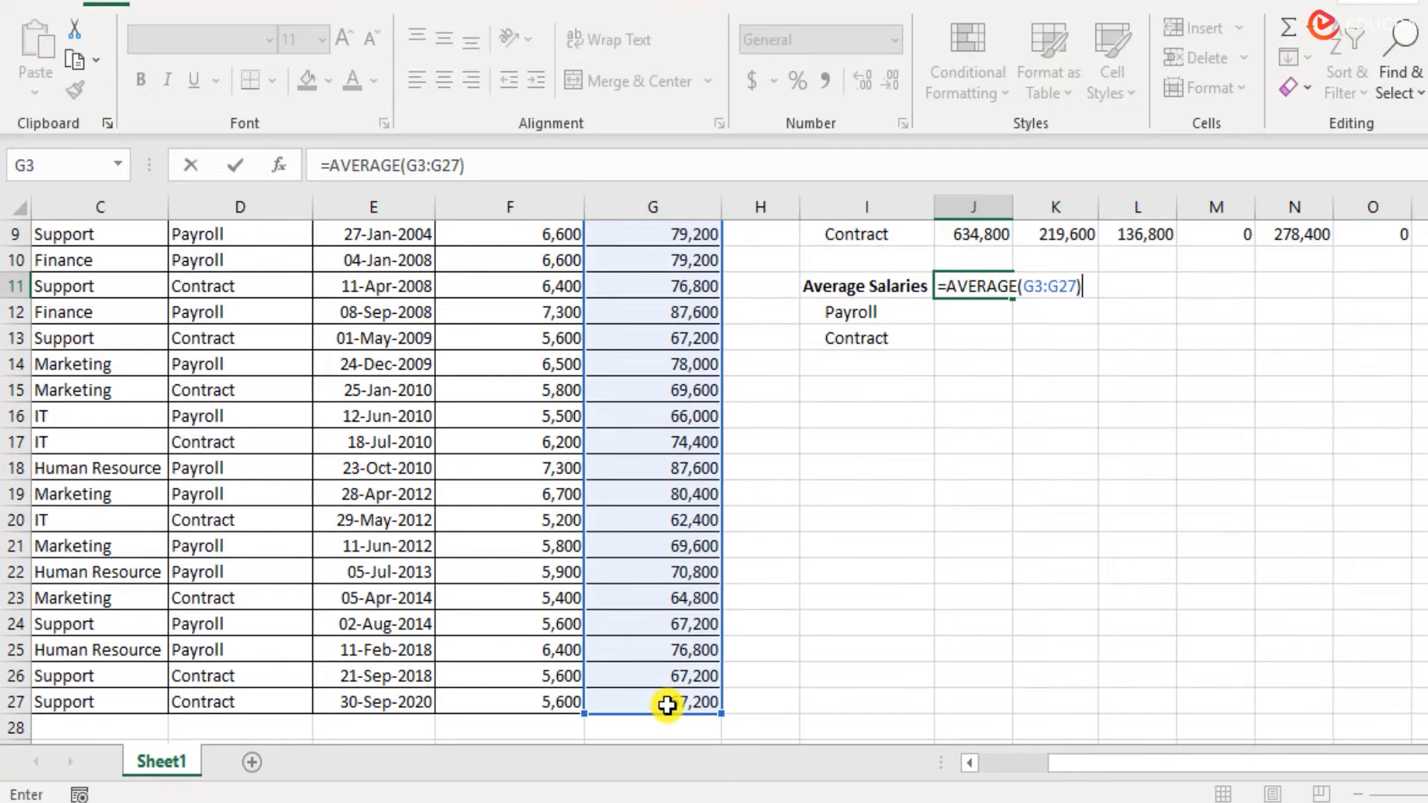
Complete =AVERAGE(G3:G27) in J11 so it shows 81,984.
{"action": "key", "text": "Return"}
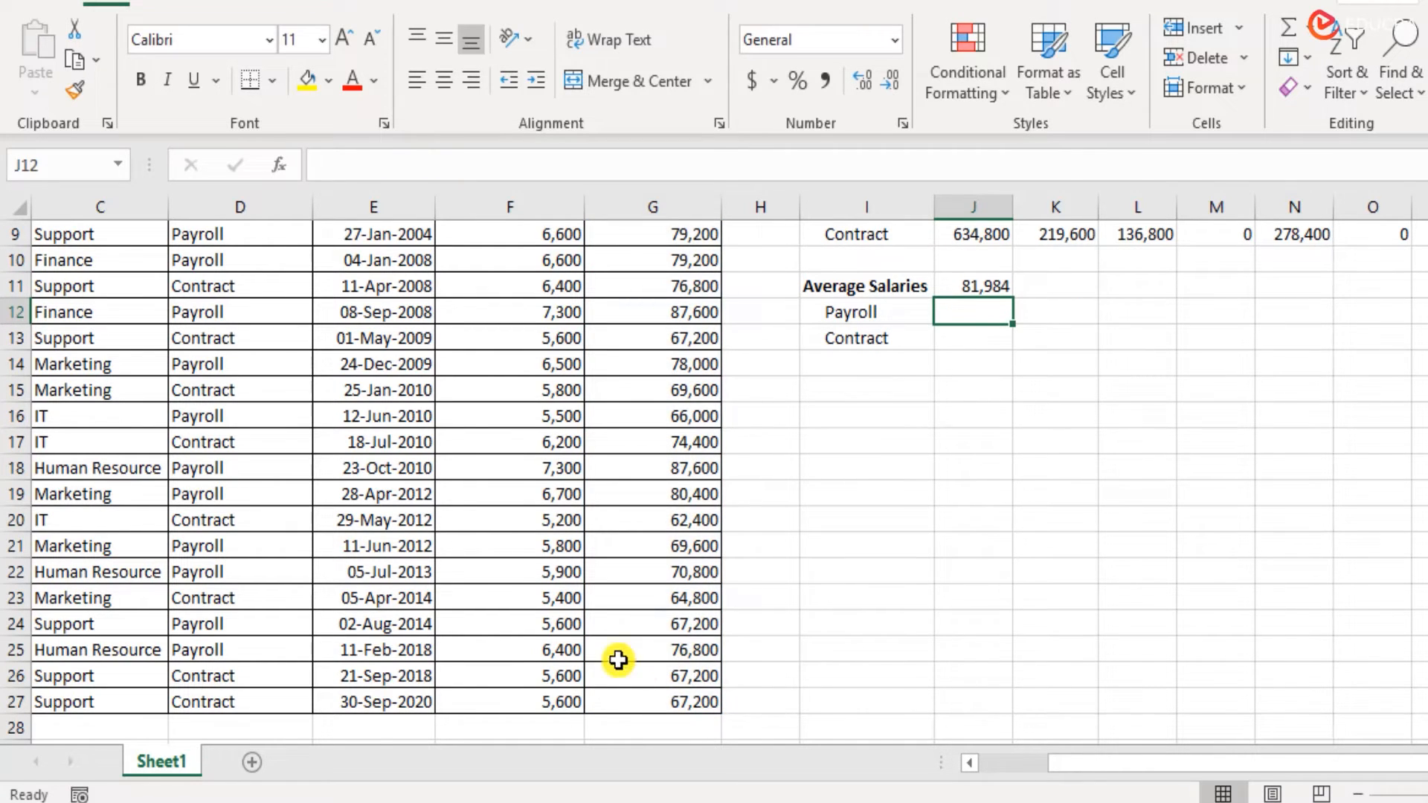
{"action": "scroll", "scroll_direction": "up", "scroll_amount": 3}
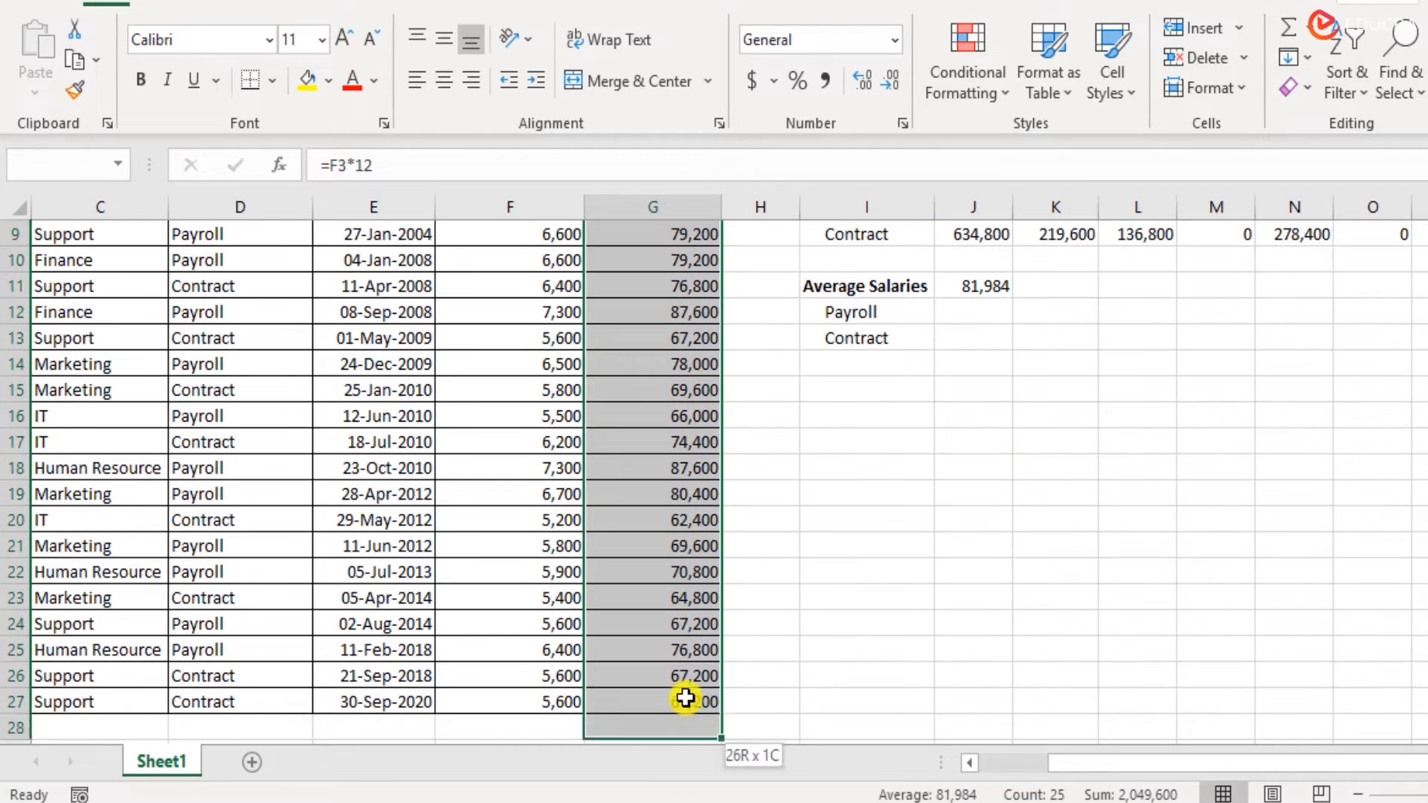
{"action": "left_click", "coordinate": [651, 700]}
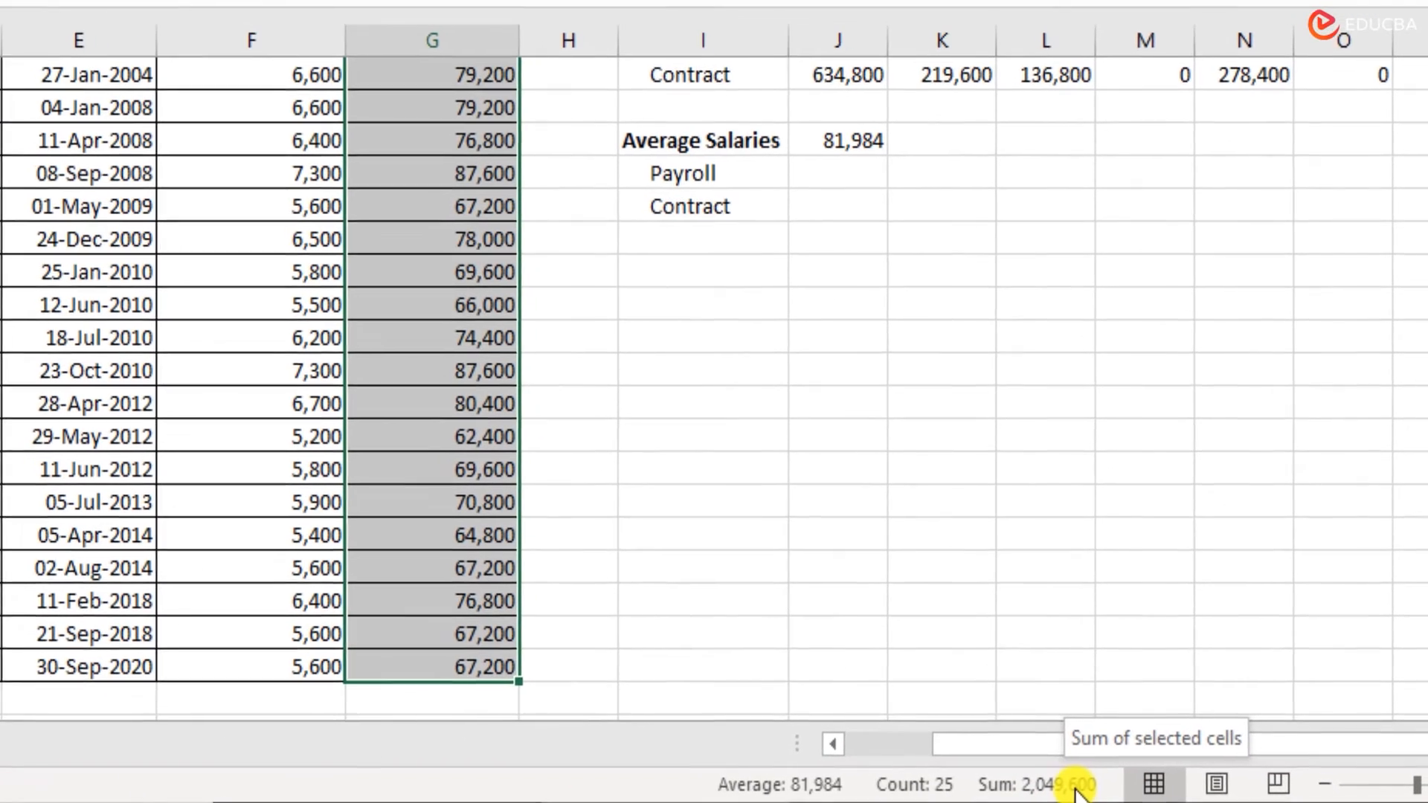
{"action": "scroll", "scroll_direction": "up", "scroll_amount": 3}
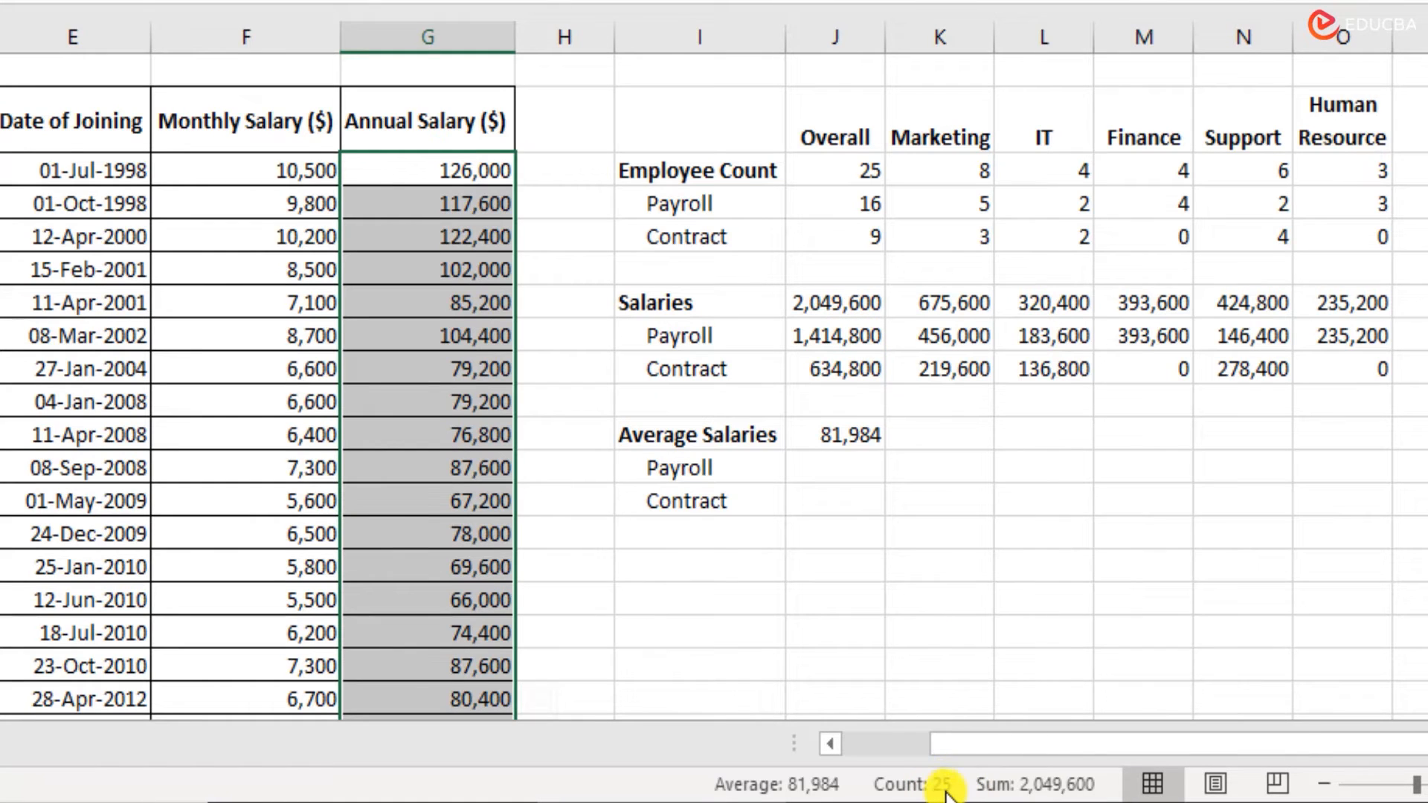
{"action": "mouse_move", "coordinate": [926, 784]}
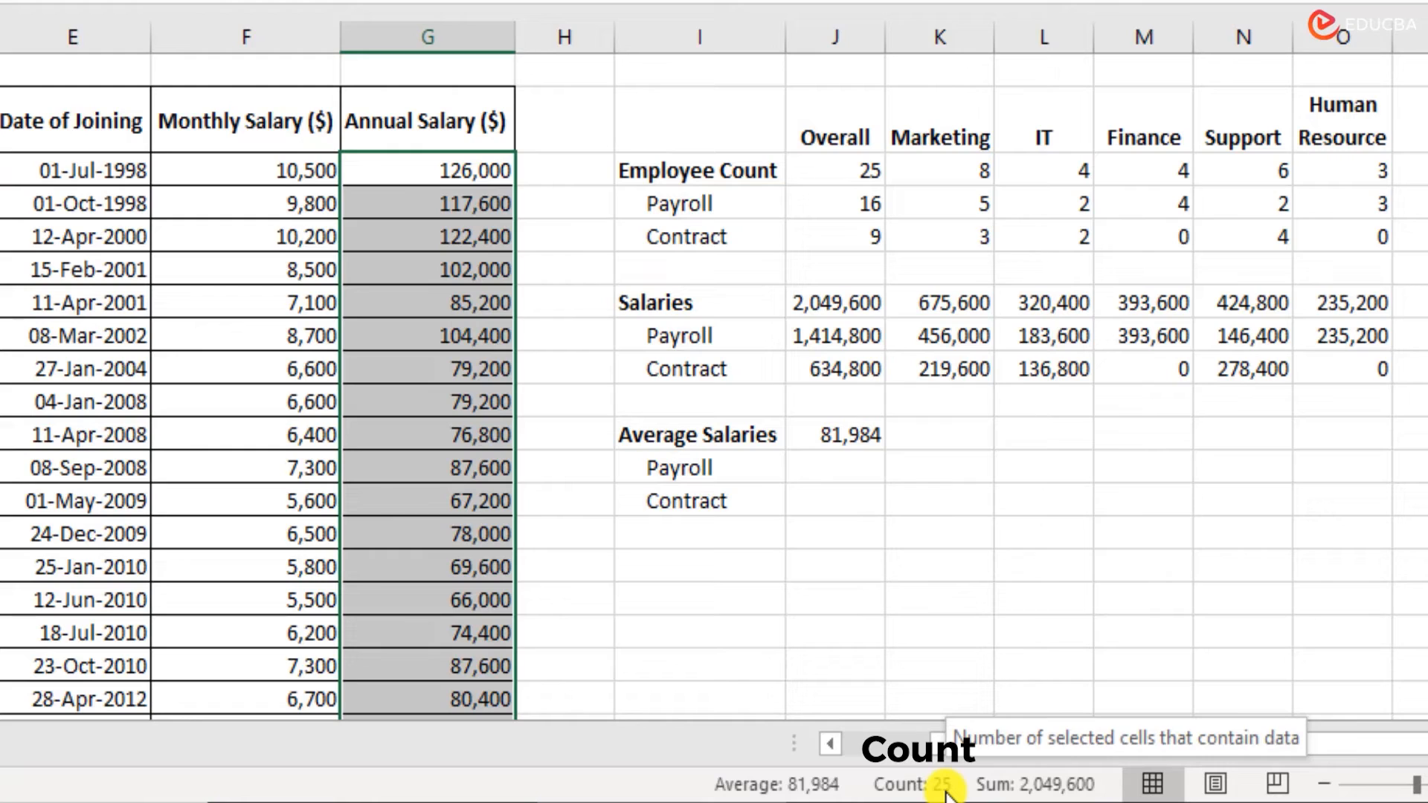
{"action": "mouse_move", "coordinate": [805, 785]}
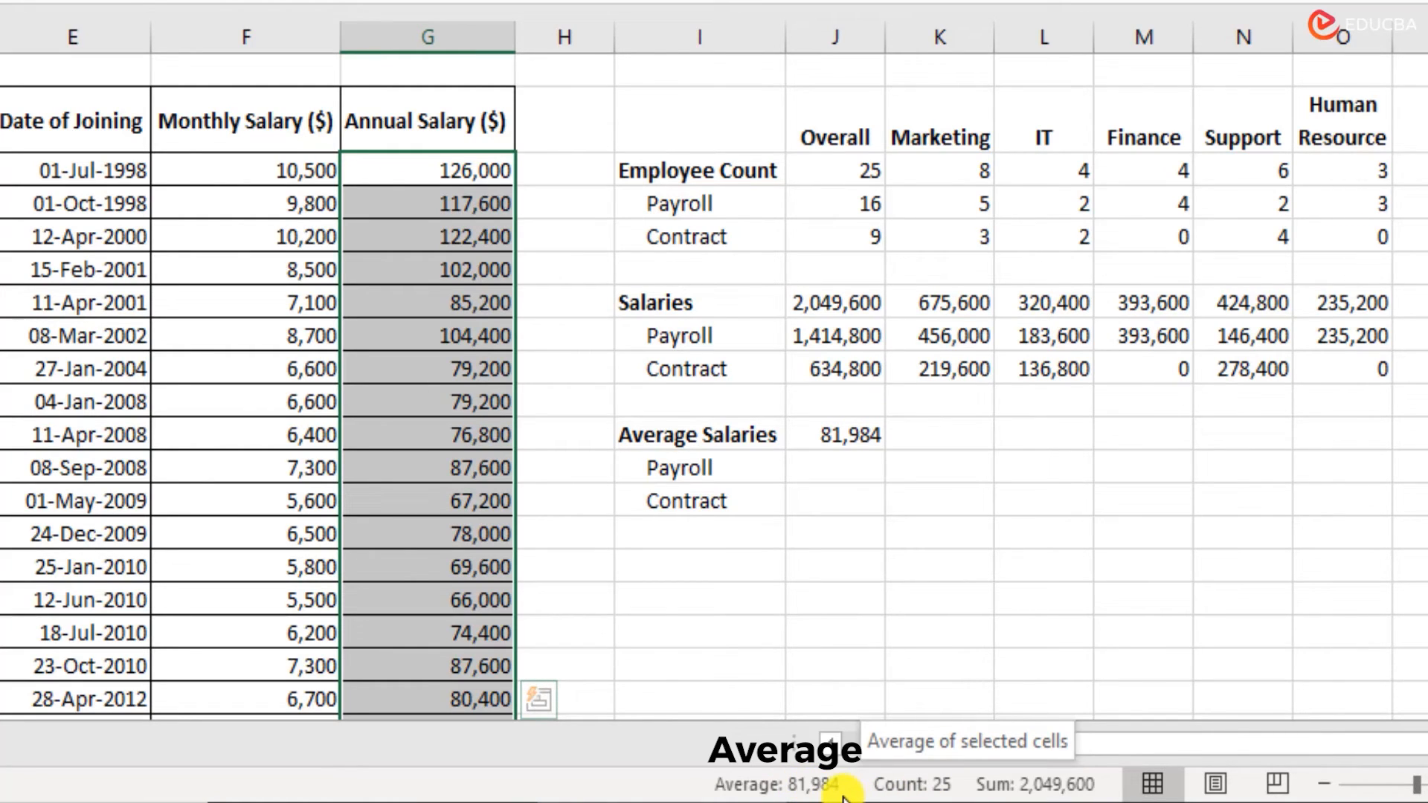
{"action": "mouse_move", "coordinate": [879, 440]}
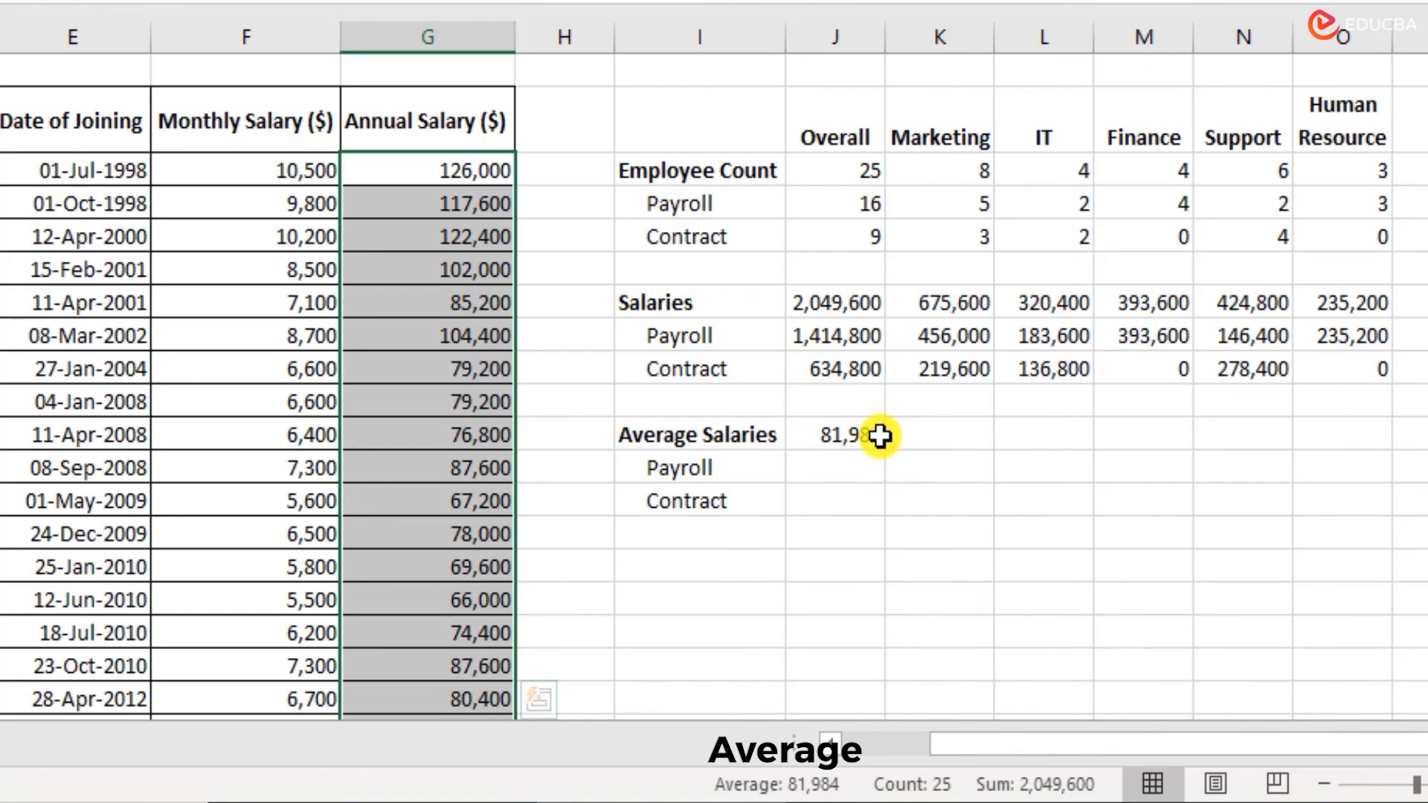
{"action": "left_click", "coordinate": [833, 434]}
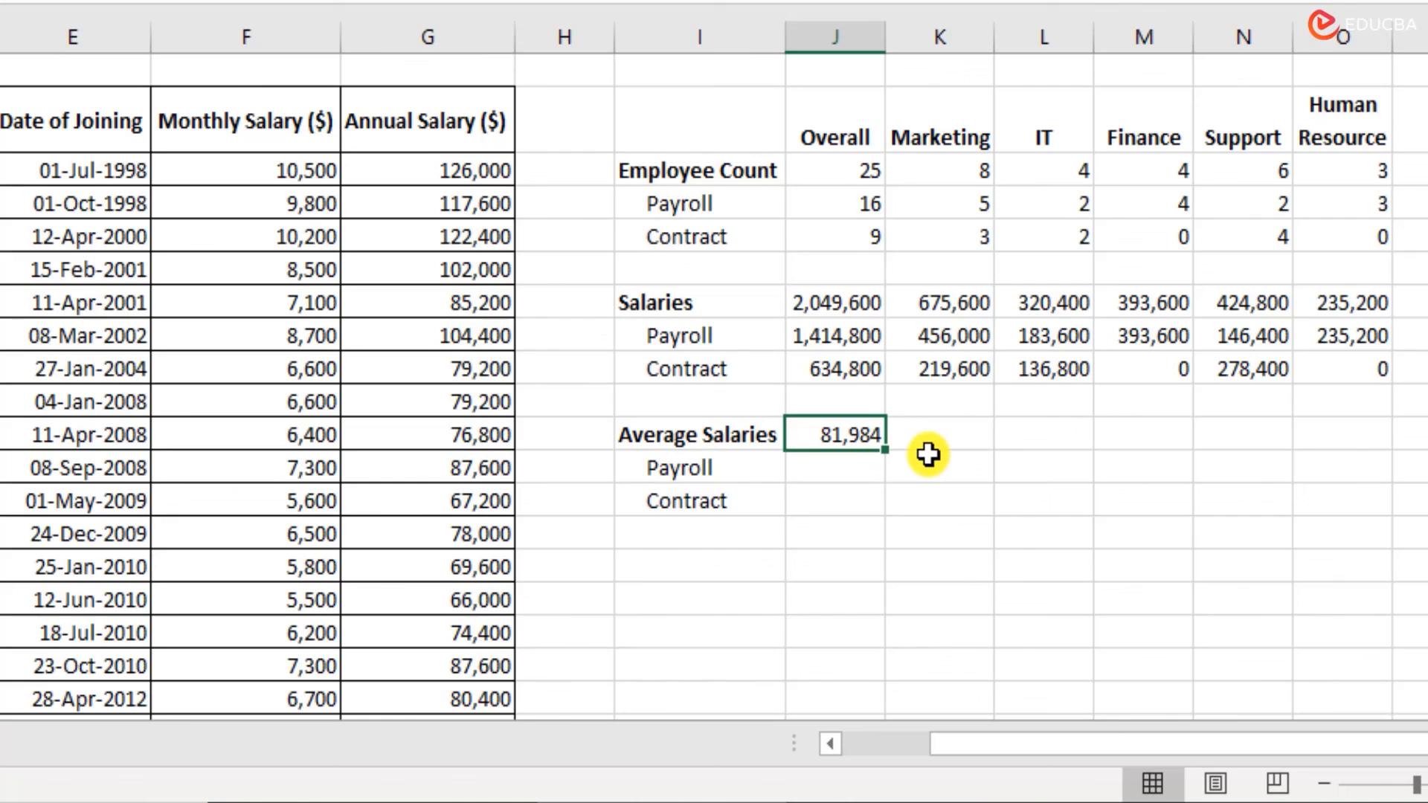